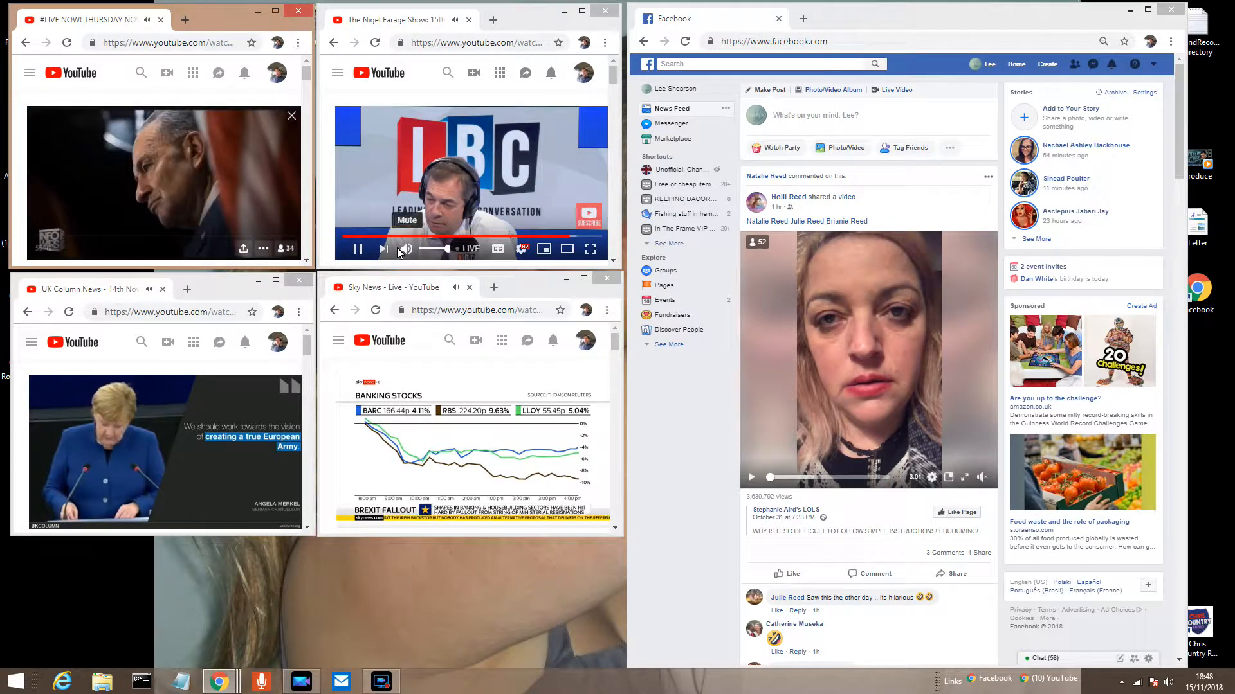
# Unmute the LBC radio stream in the top-middle player.
pyautogui.click(407, 249)
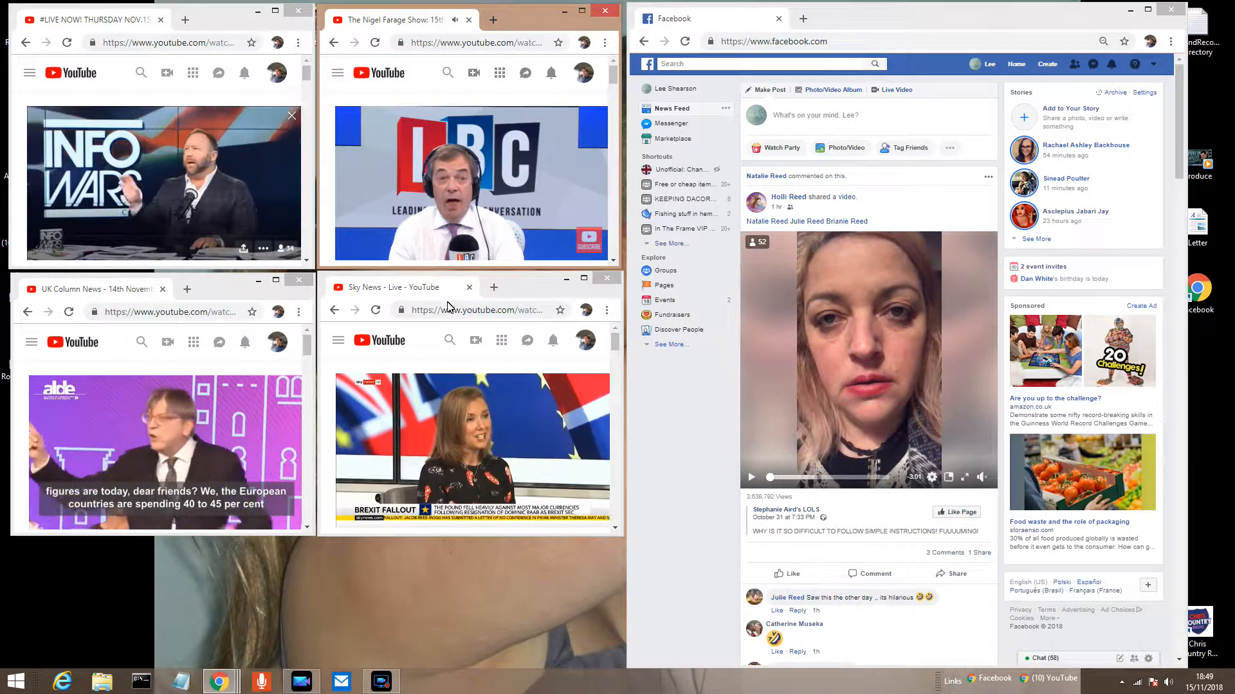
pyautogui.moveTo(407, 248)
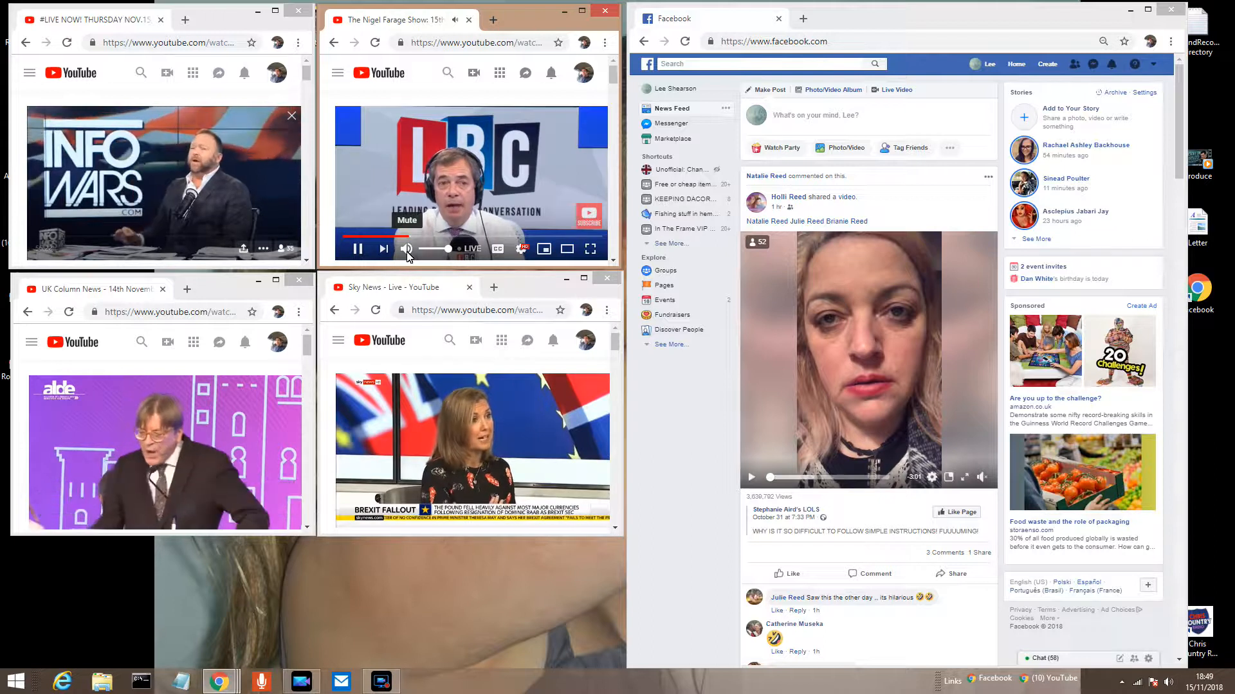
pyautogui.click(407, 249)
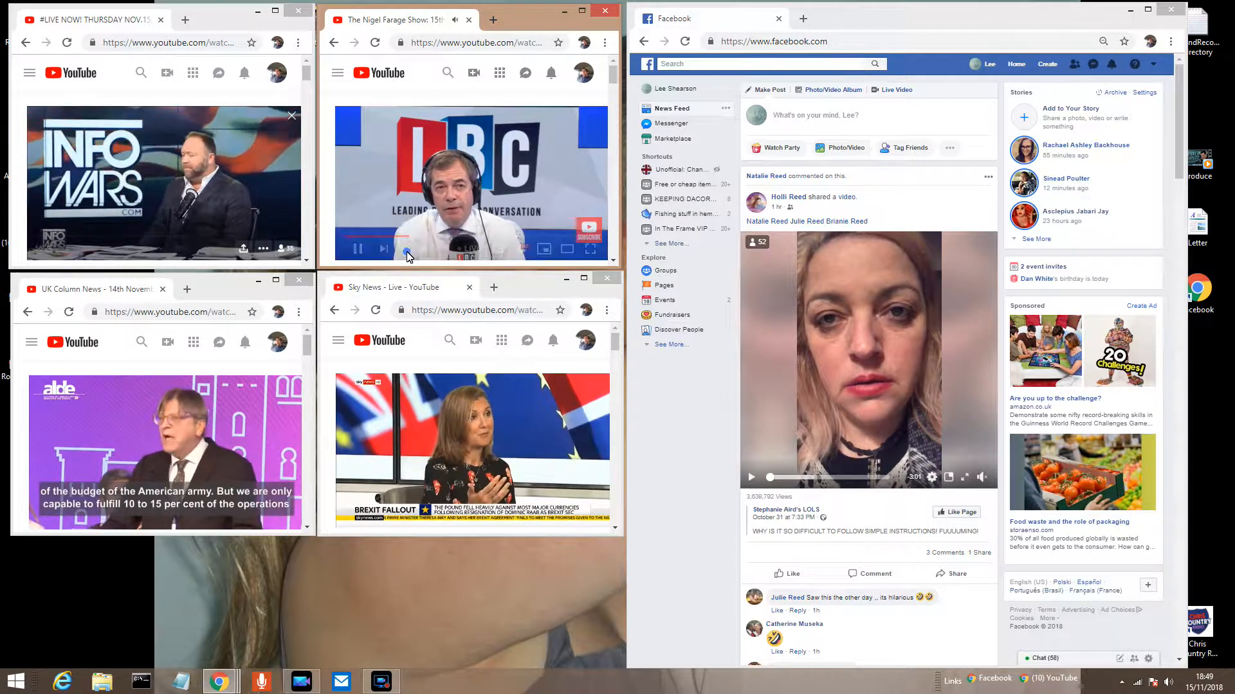
pyautogui.moveTo(445, 575)
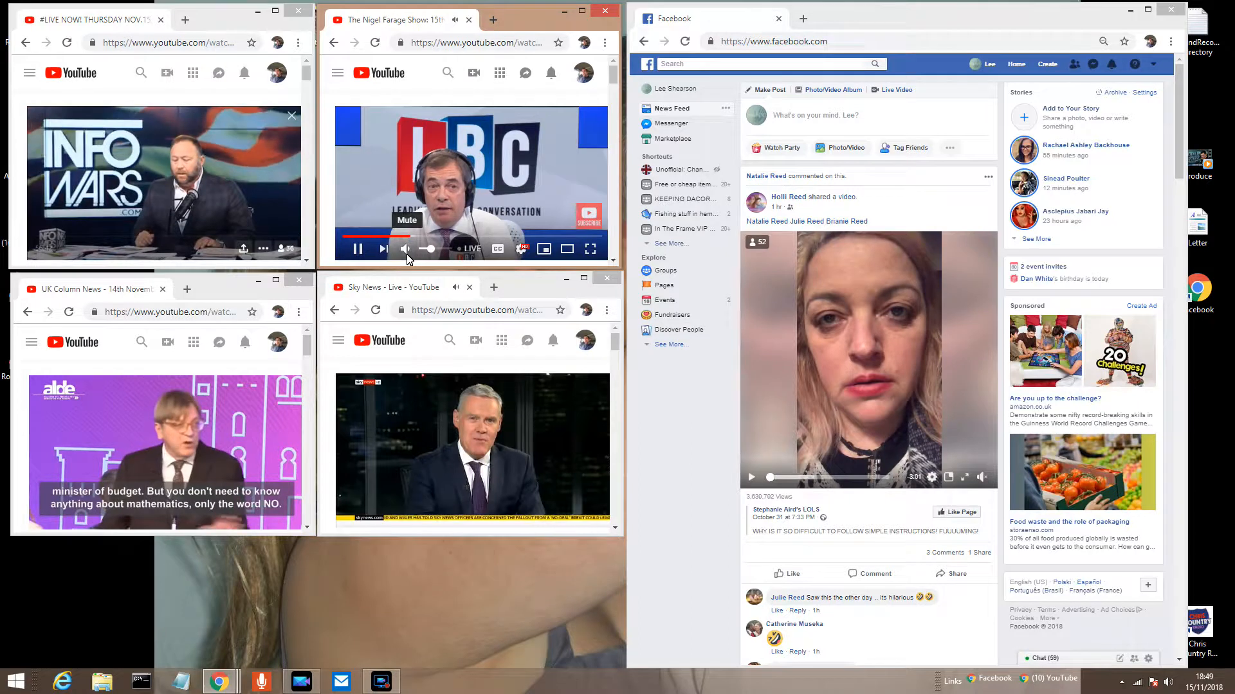
# Mute LBC, unmute UK Column News, and mute the Sky News stream.
pyautogui.click(76, 249)
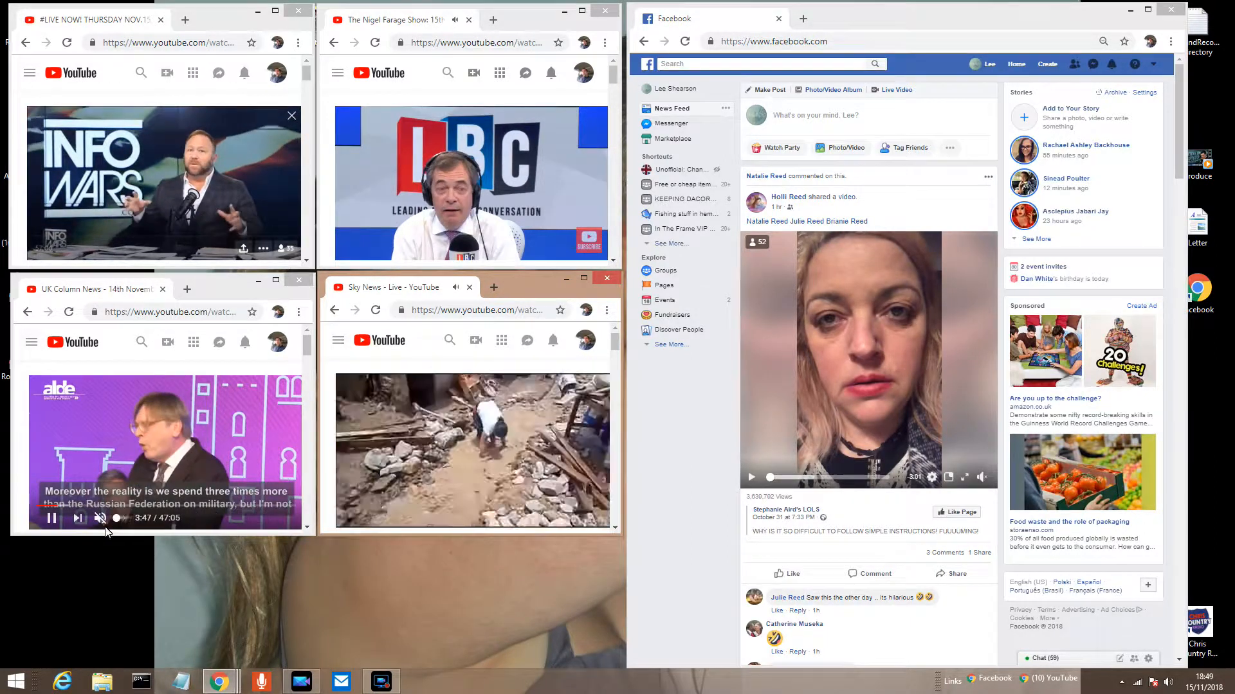
pyautogui.click(101, 518)
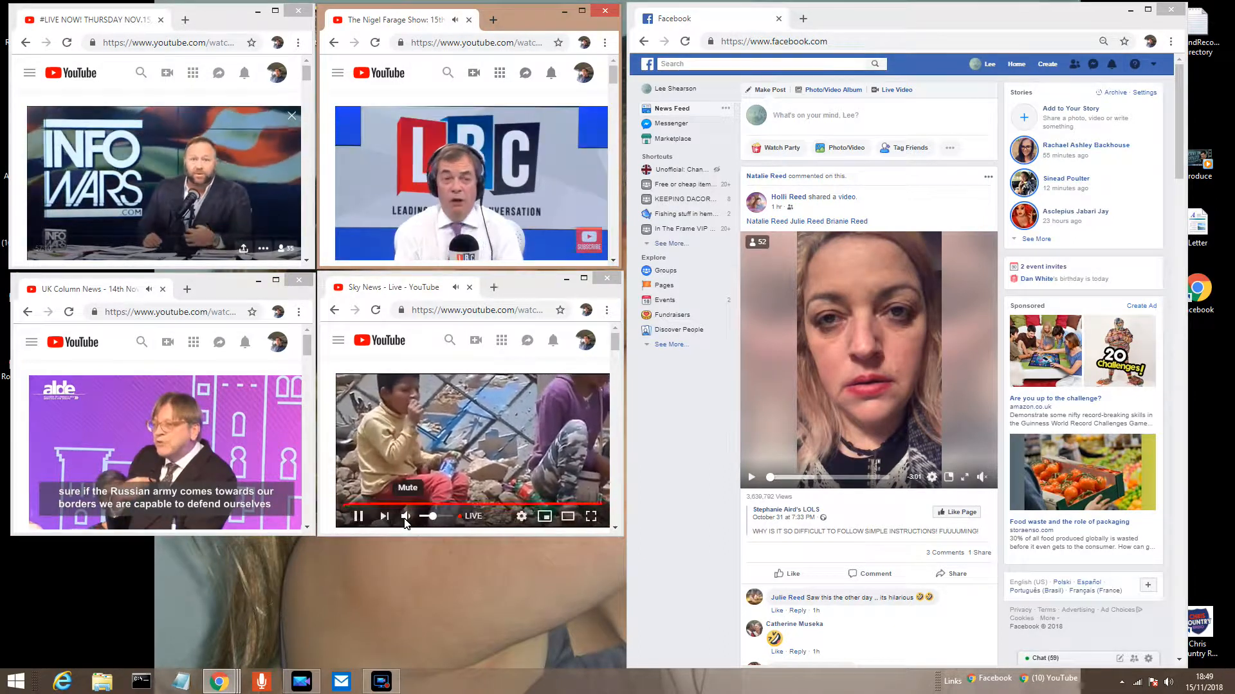
pyautogui.click(407, 248)
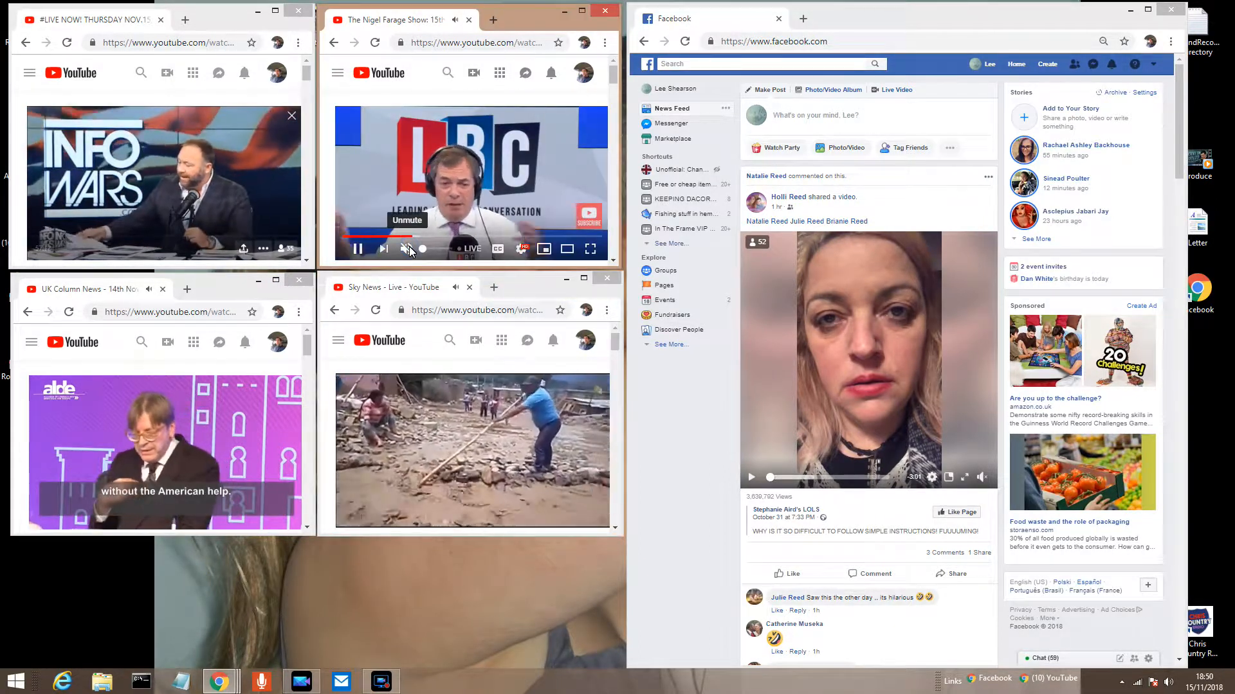